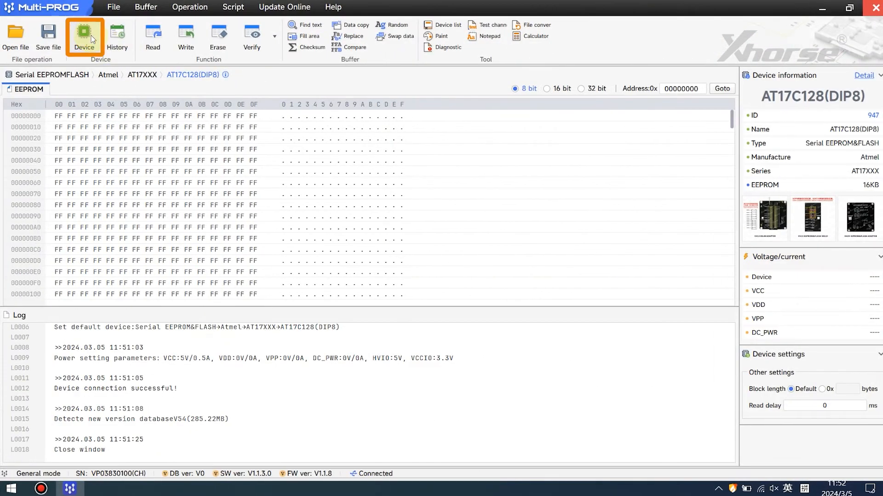
# - Select AT17C128(DIP8) from the Atmel AT17XXX serial EEPROM list via an 'AT' search
pyautogui.click(84, 36)
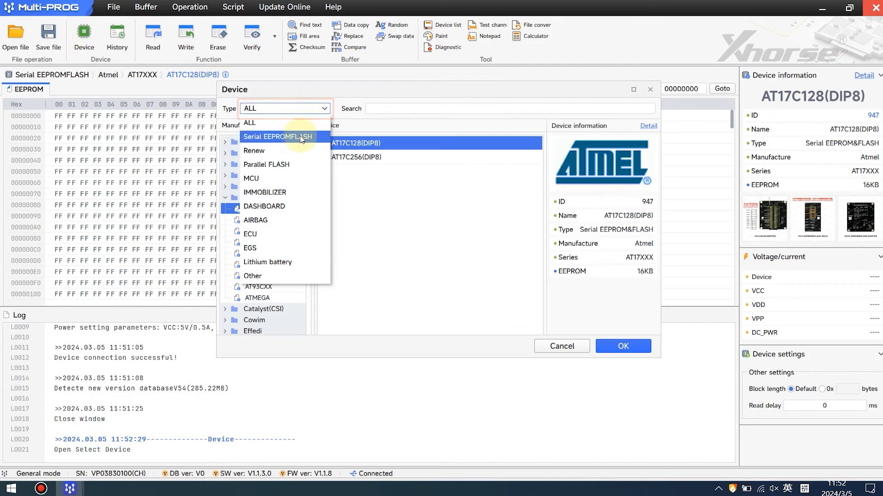
pyautogui.write('AT17')
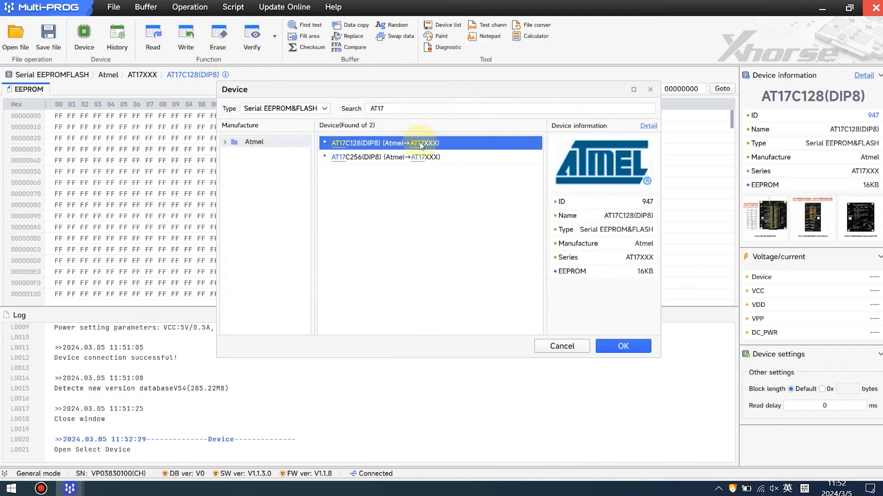
pyautogui.click(622, 346)
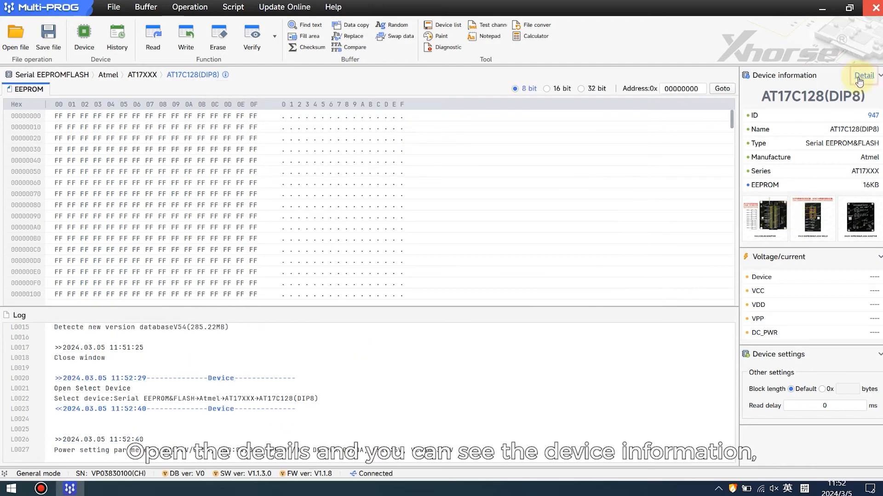
pyautogui.click(864, 74)
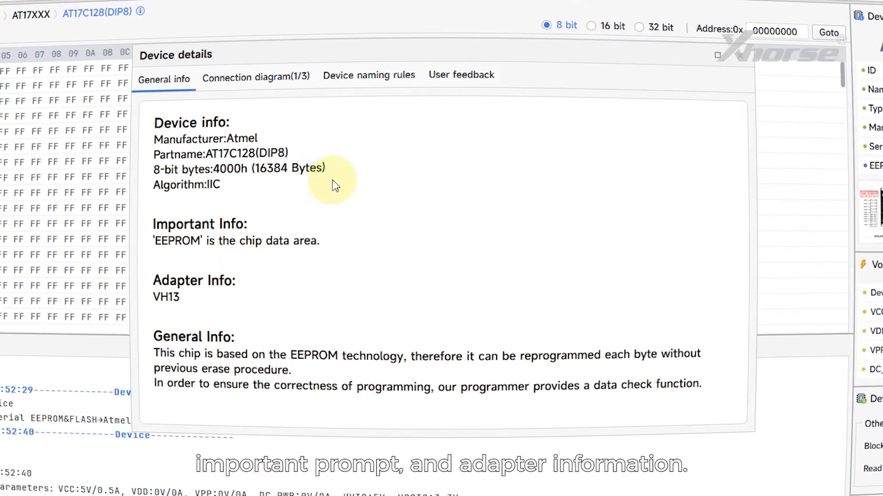
pyautogui.moveTo(411, 194)
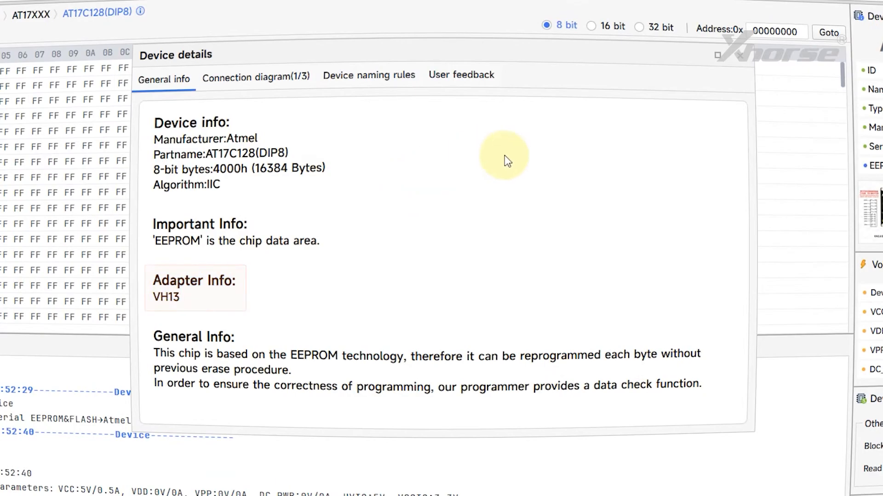
pyautogui.click(731, 54)
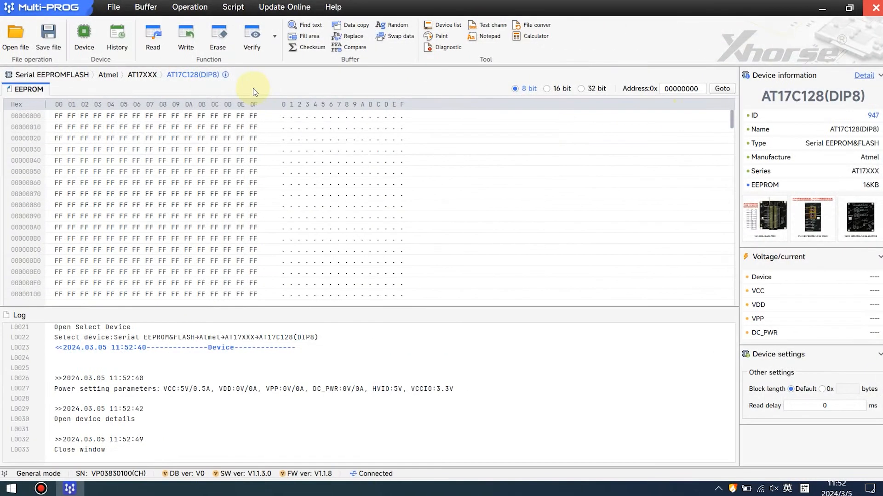
# - Read the chip, write the buffer edited with 11 bytes, then re-read to verify
pyautogui.click(151, 35)
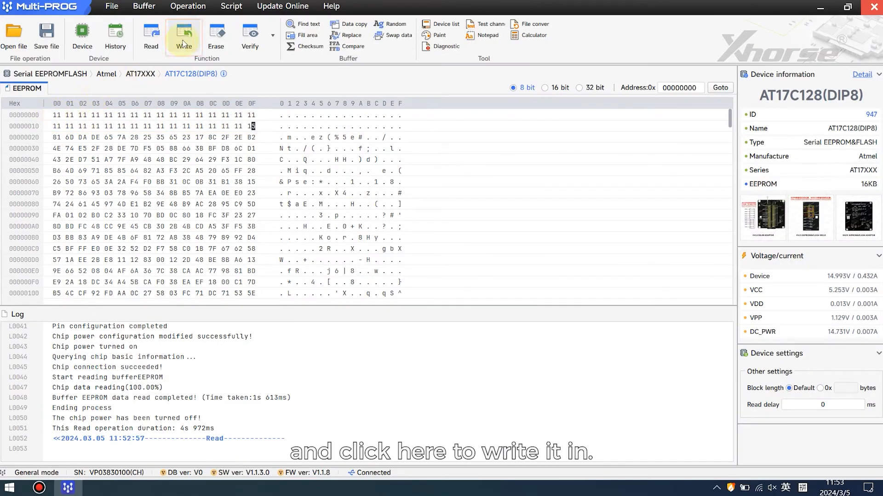
pyautogui.click(184, 35)
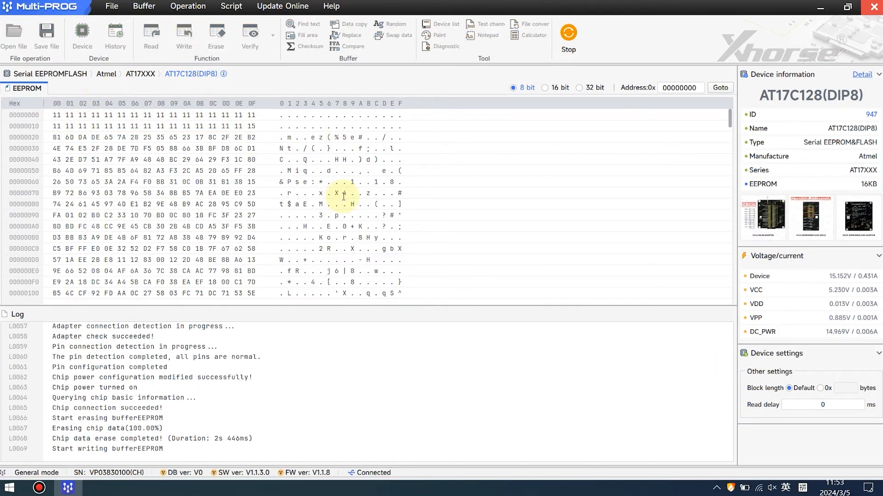
pyautogui.click(151, 37)
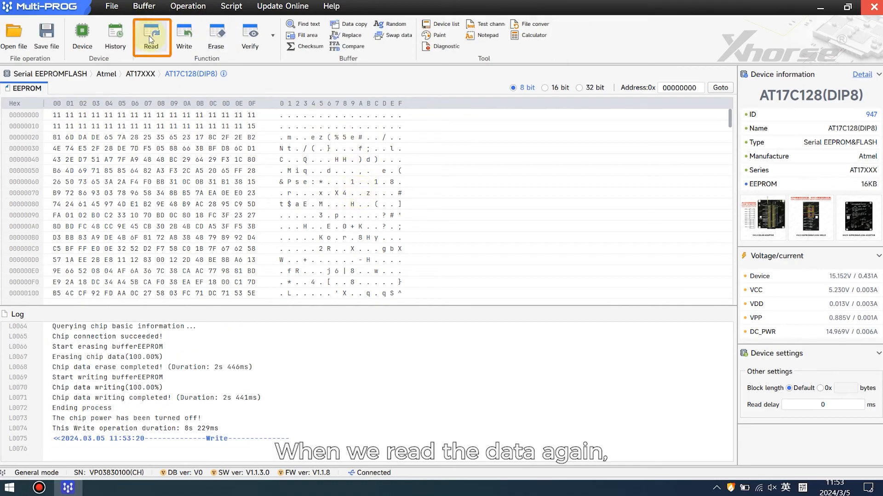
pyautogui.click(151, 37)
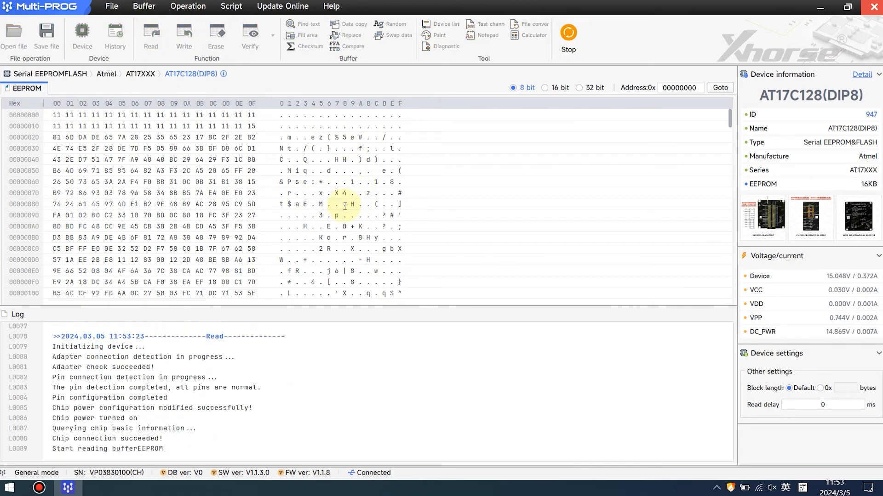